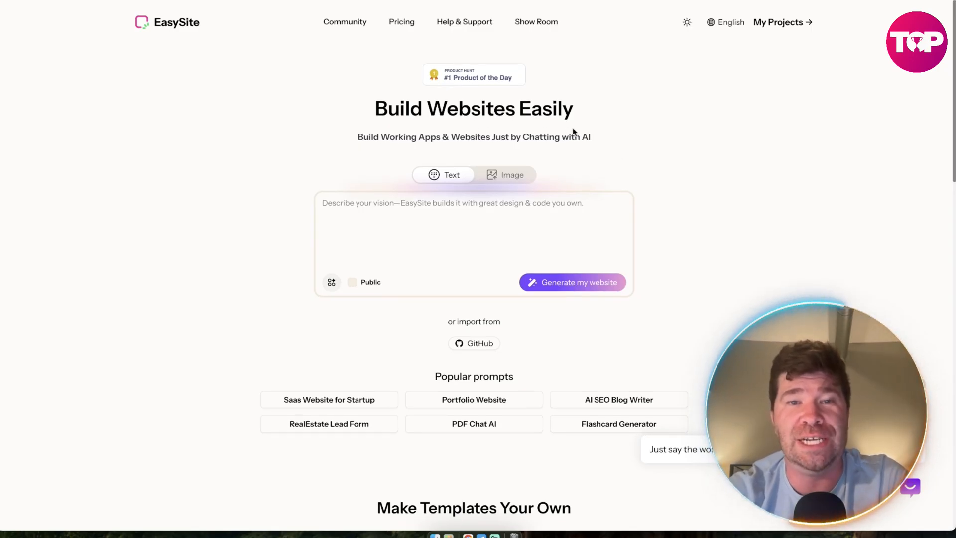
mouse_move(460, 149)
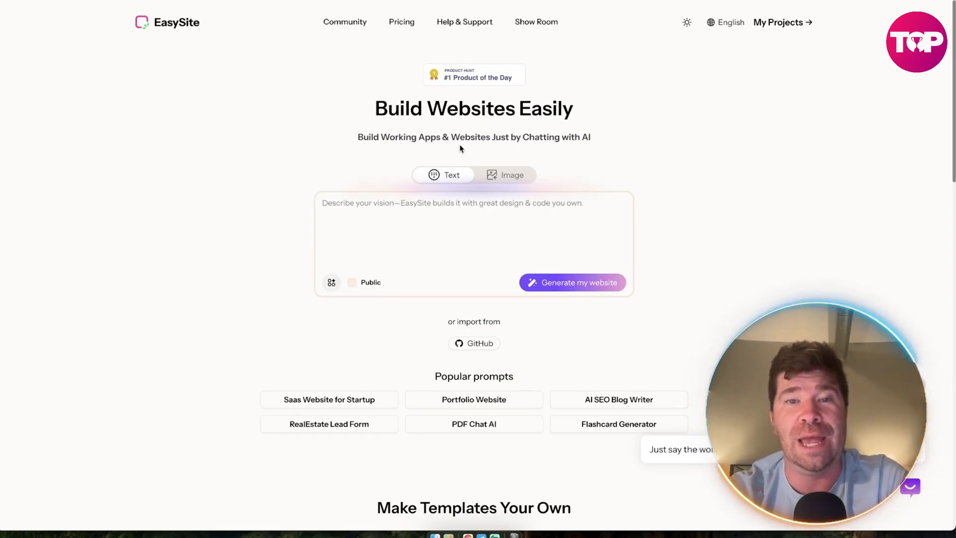
Scroll the homepage down to the 'Make Templates Your Own' community templates
scroll("down", 3)
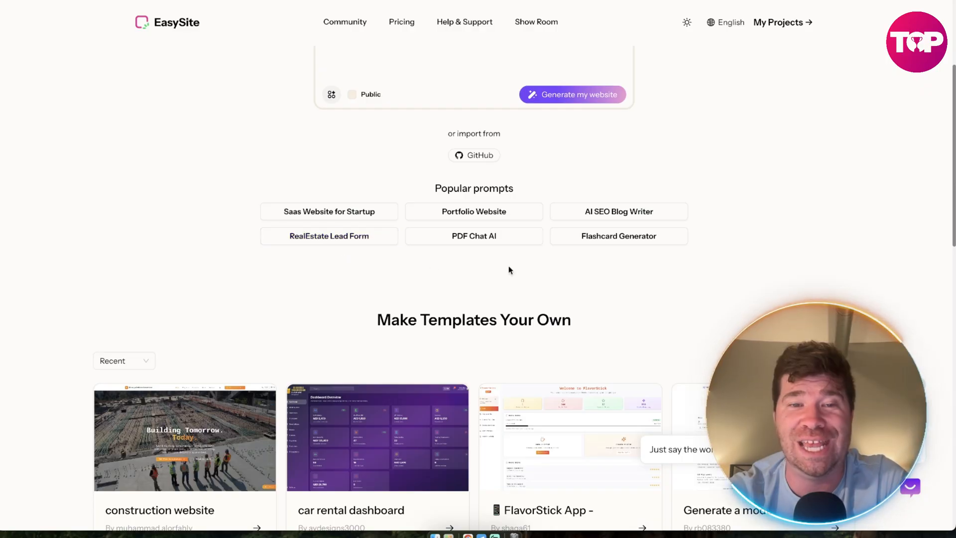
scroll("down", 3)
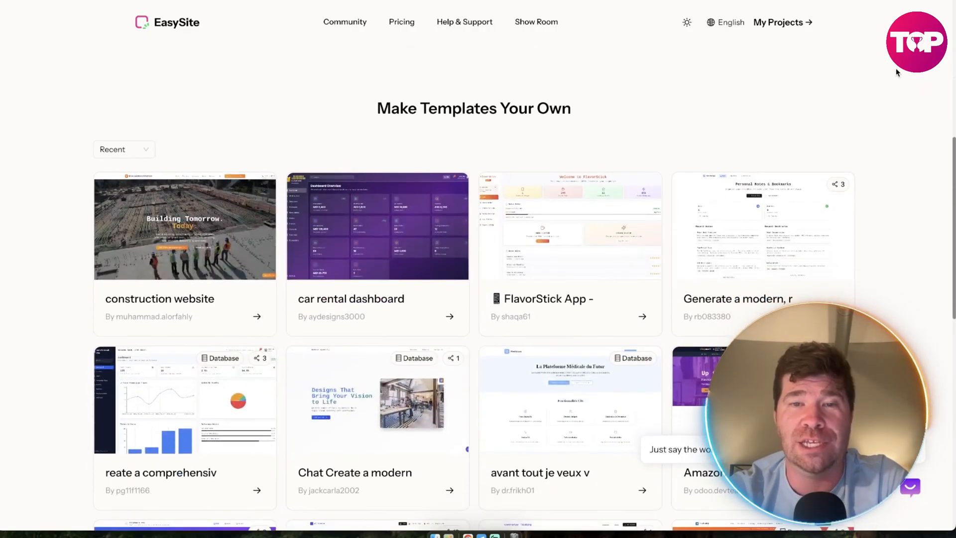
scroll("down", 3)
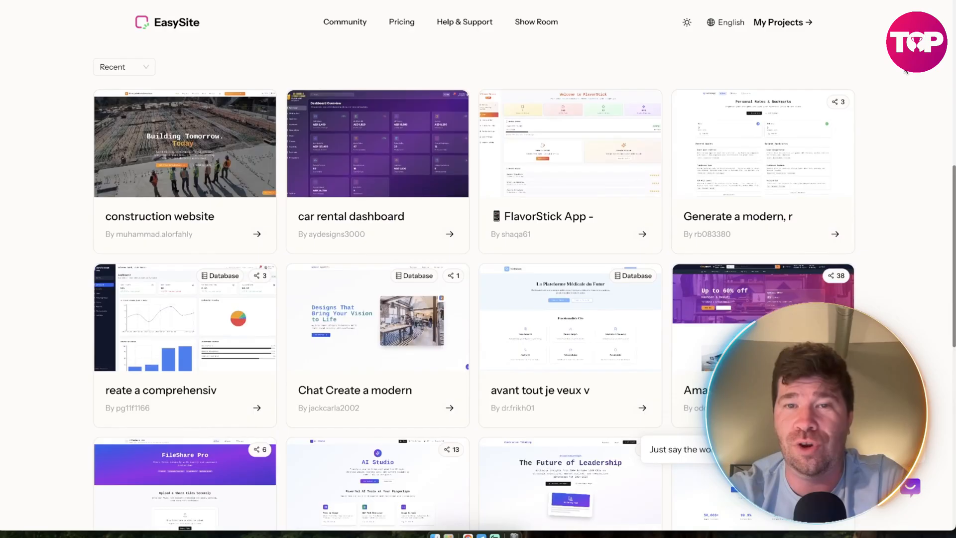
scroll("down", 3)
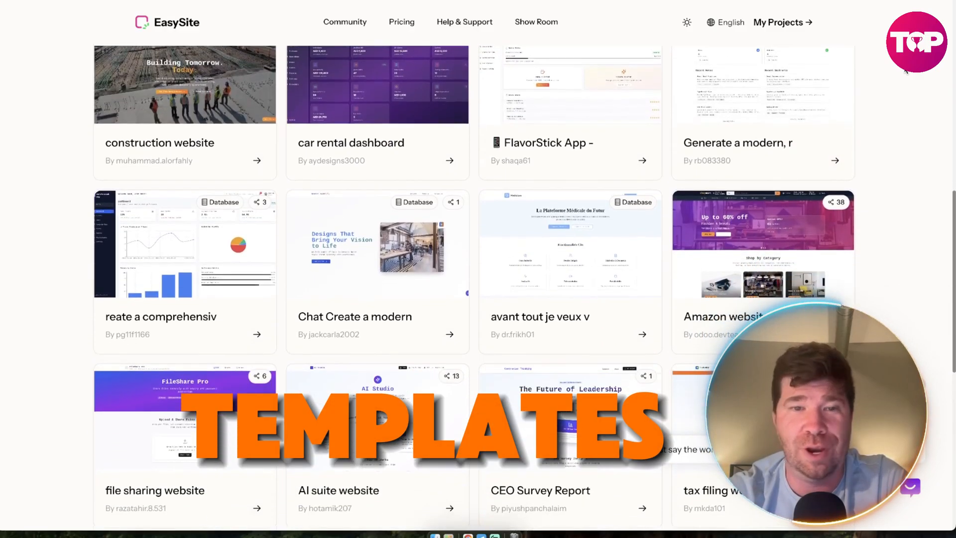
scroll("down", 3)
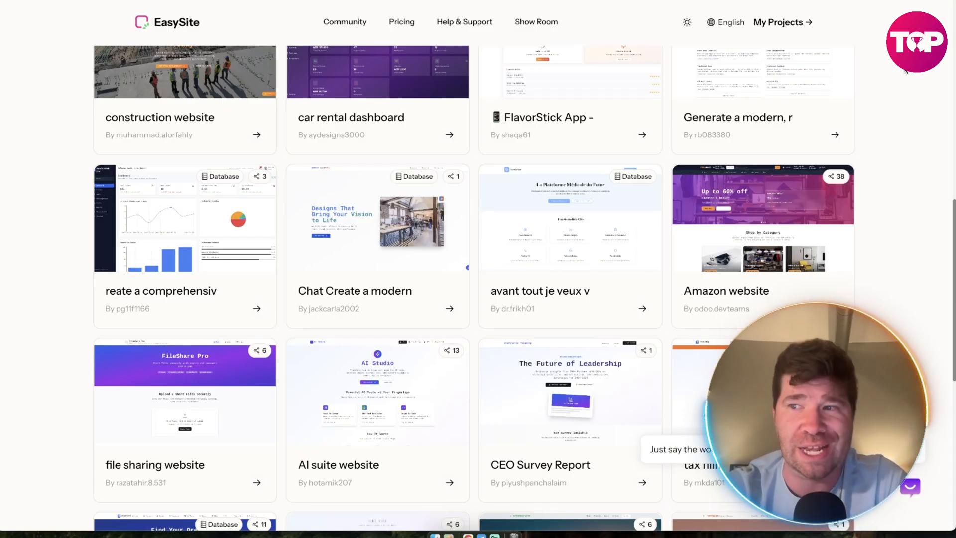
scroll("down", 3)
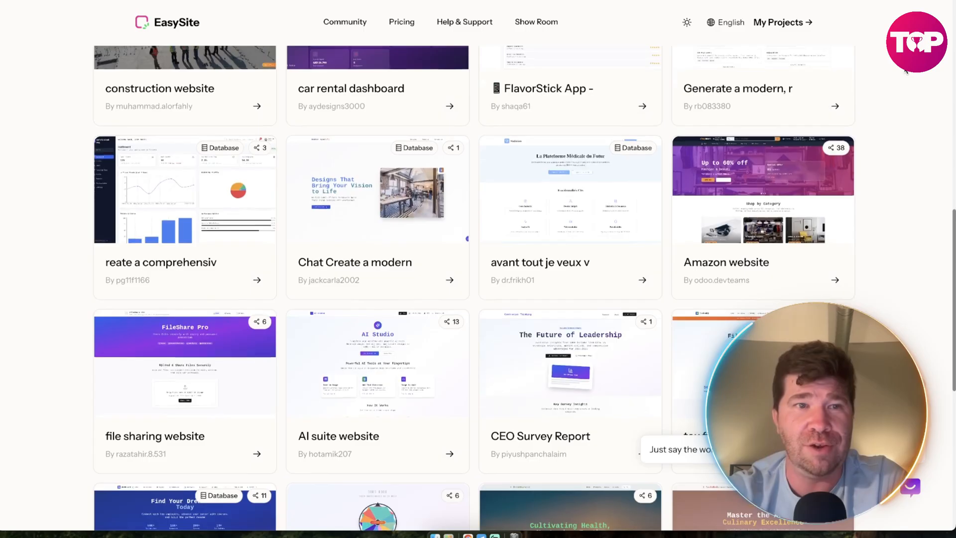
scroll("down", 3)
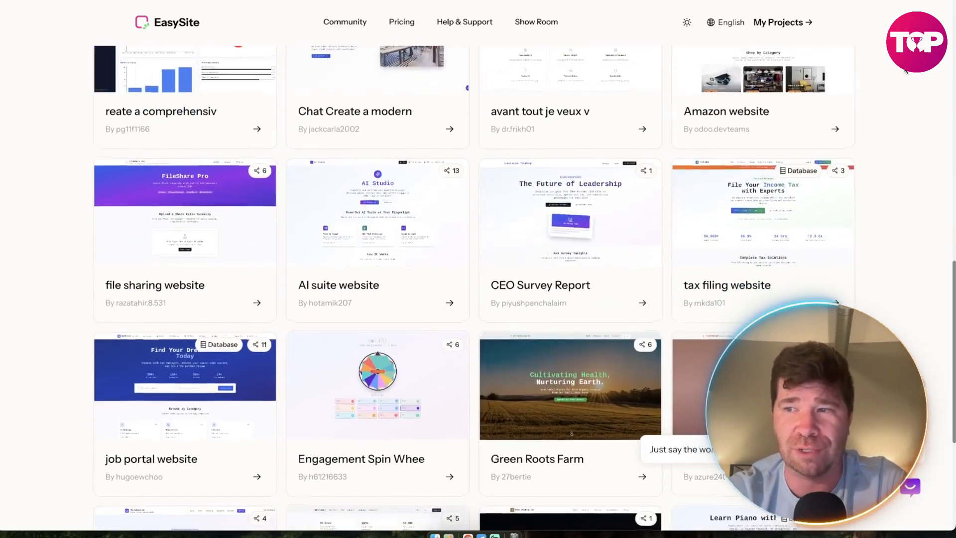
scroll("down", 3)
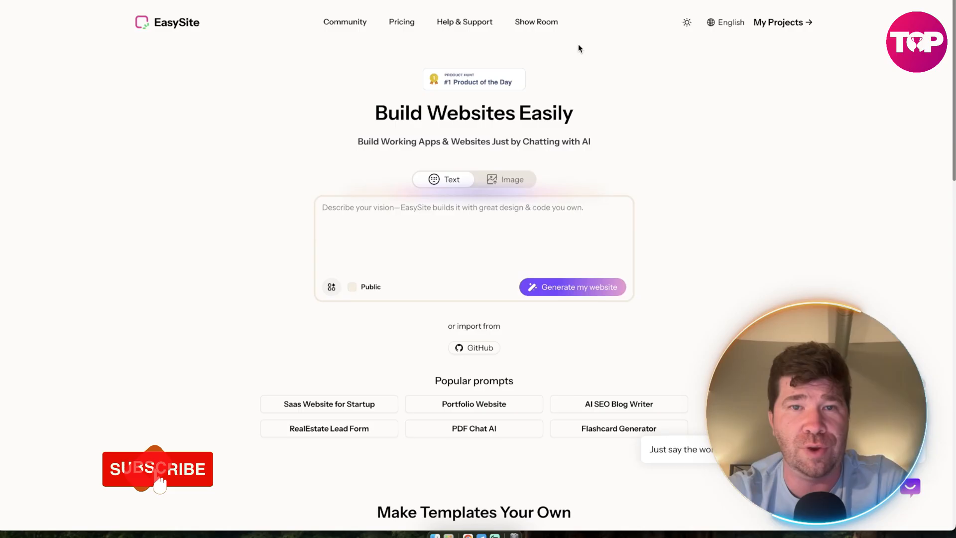
Open Pricing and scroll through the $35 Scale and $100 Business plans and Add-Ons
left_click(402, 22)
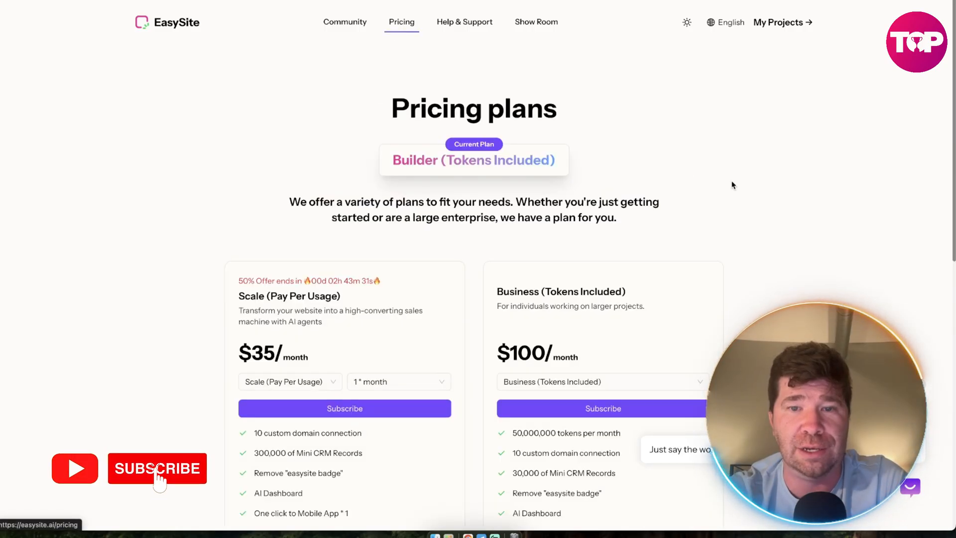
scroll("down", 3)
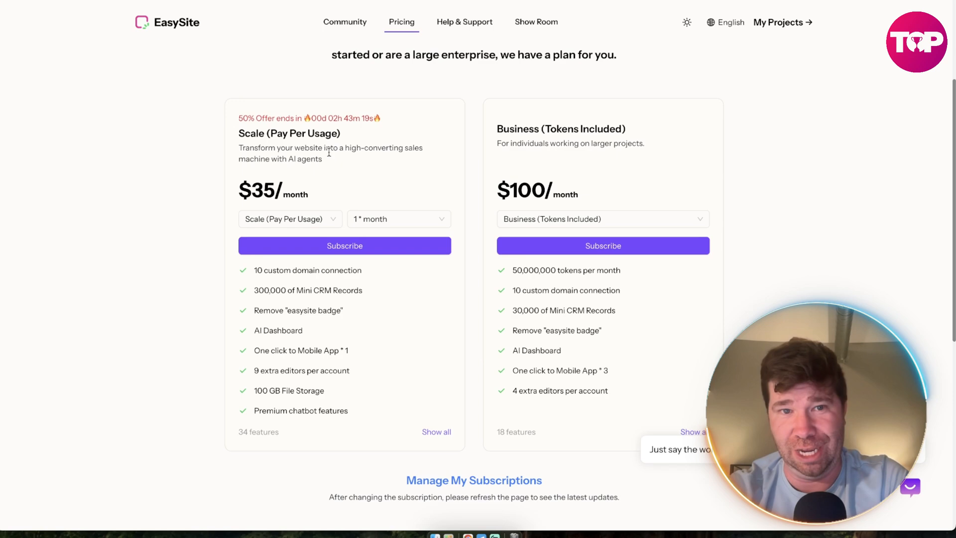
scroll("down", 3)
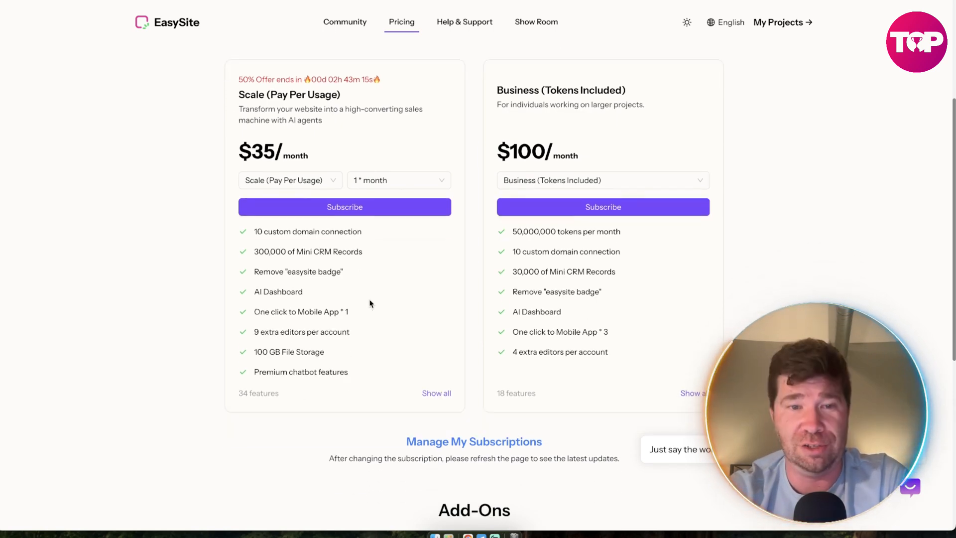
scroll("down", 3)
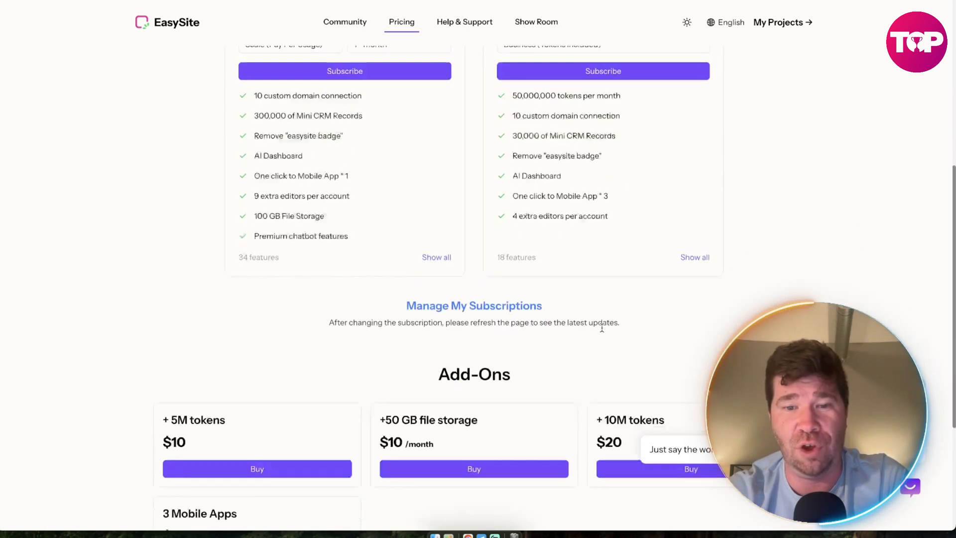
scroll("down", 3)
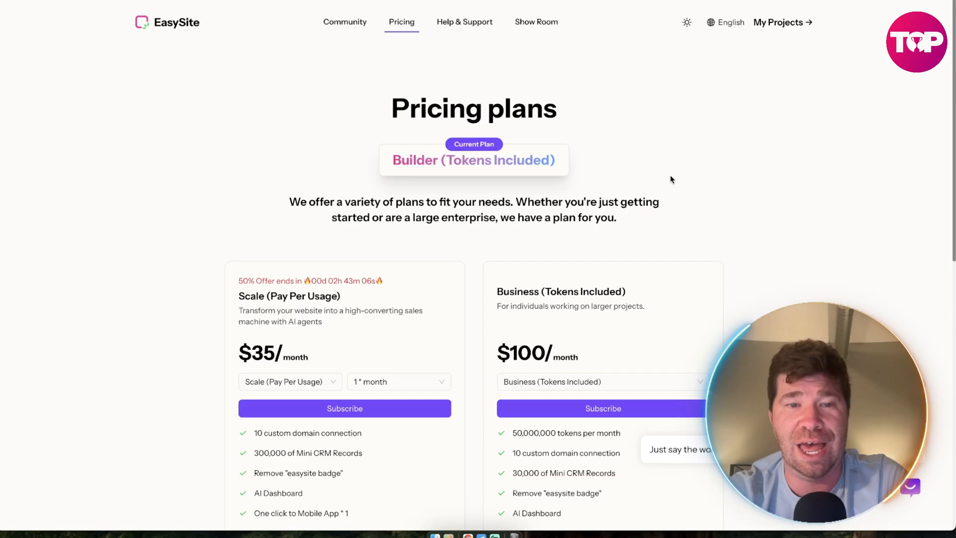
scroll("down", 3)
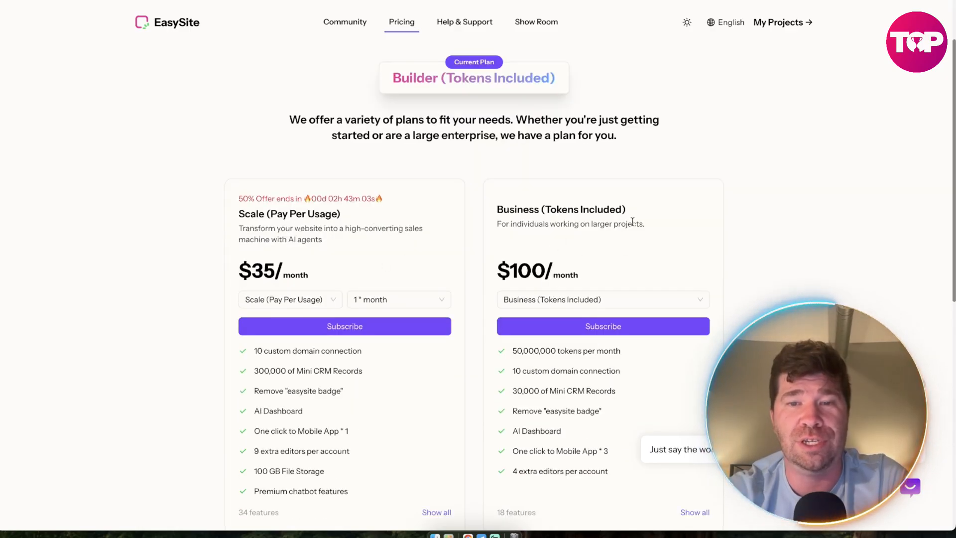